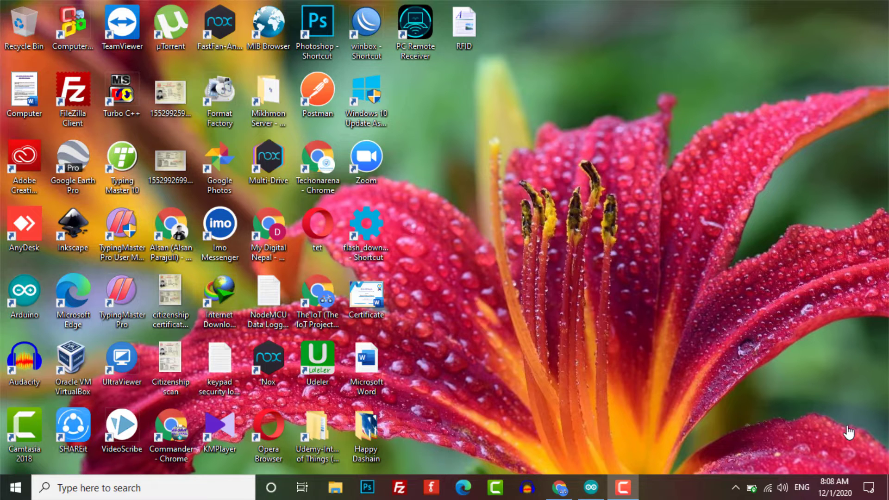
mouse_move(782, 408)
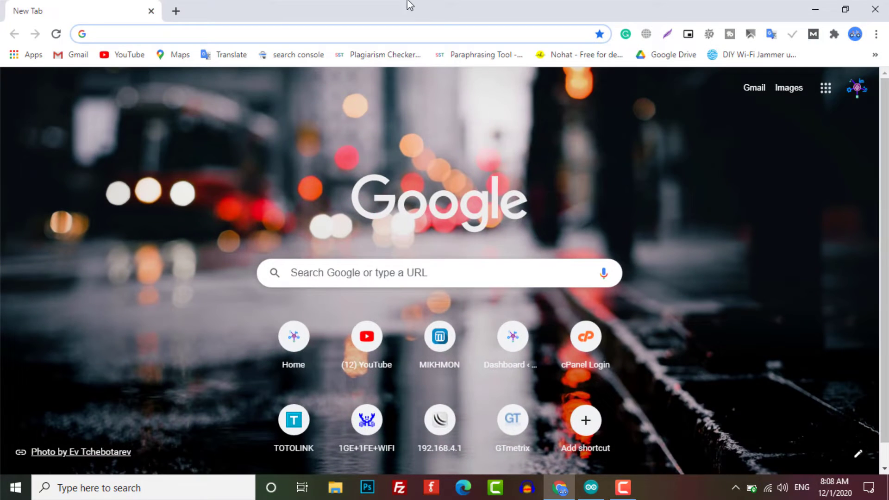
type("https://ifttt.com/")
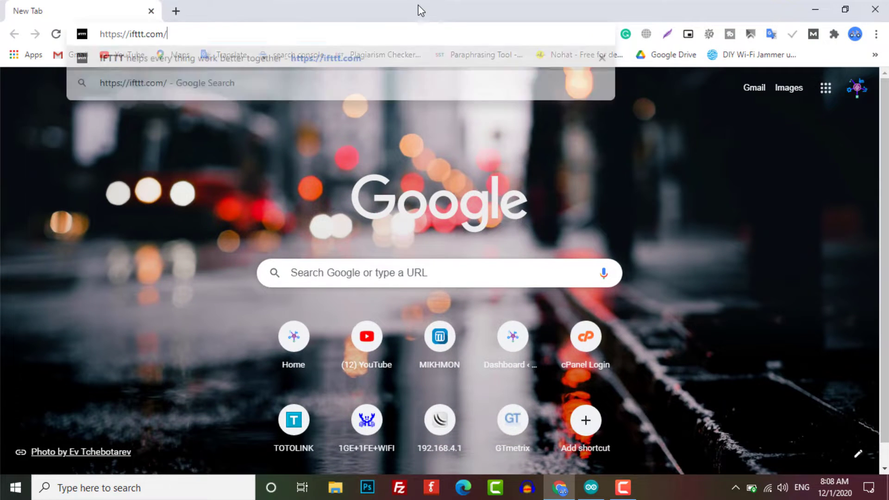
key("Return")
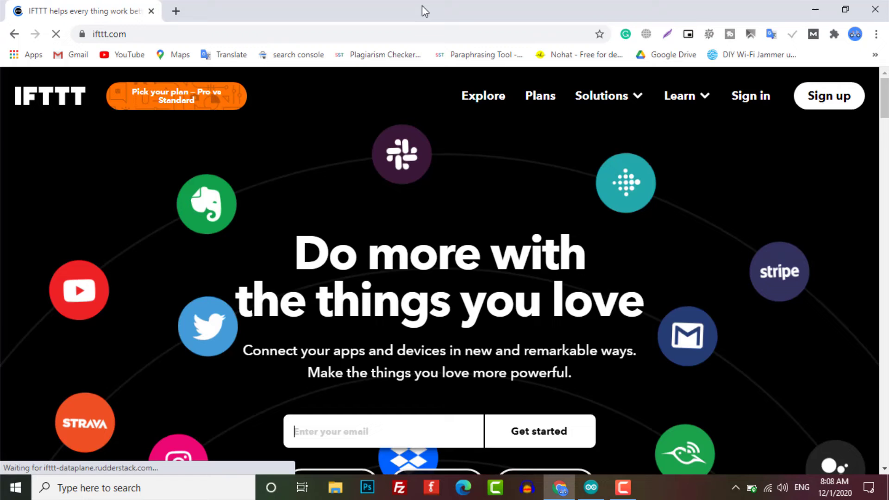
mouse_move(828, 95)
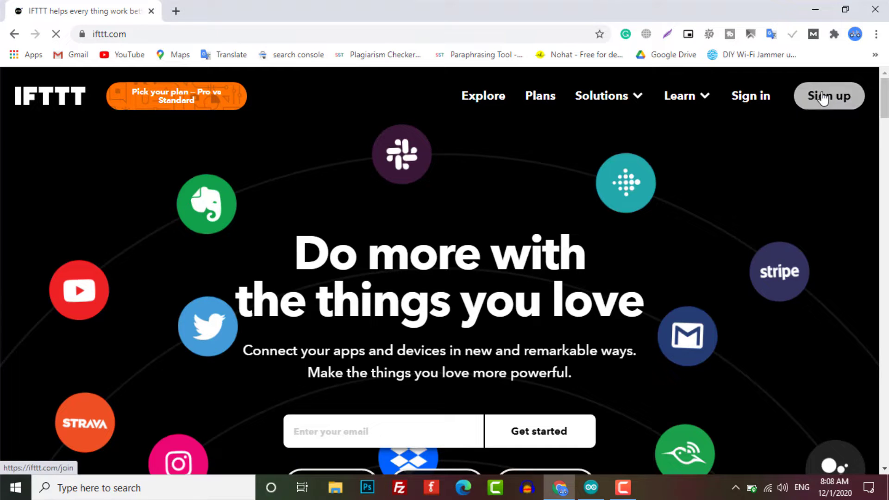
left_click(828, 95)
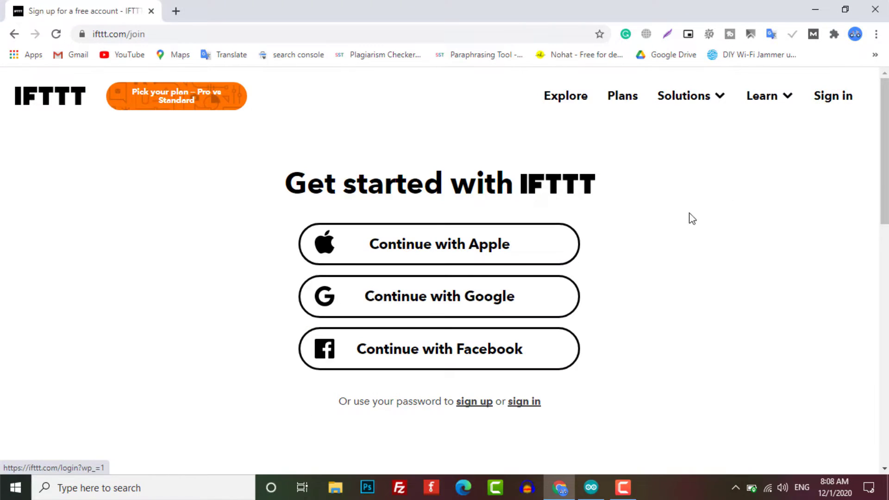
left_click(439, 296)
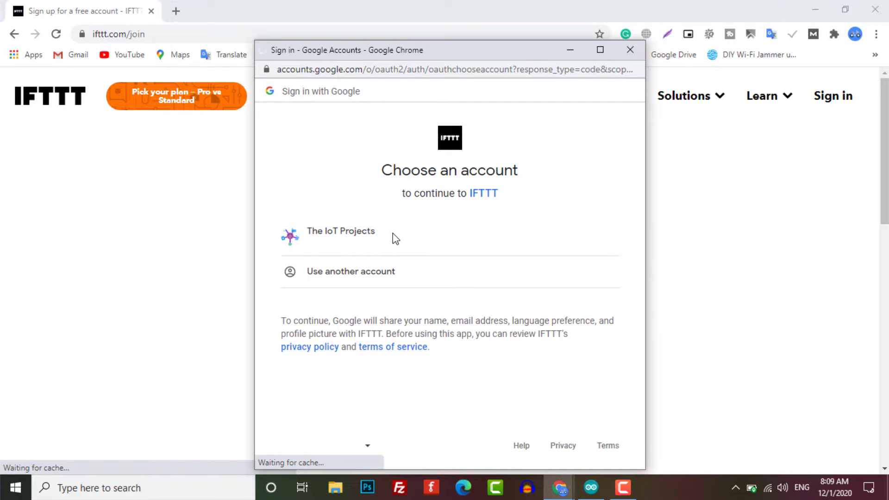
Step: Sign in with the Google account, find Webhooks via Explore search, and connect the service
left_click(340, 231)
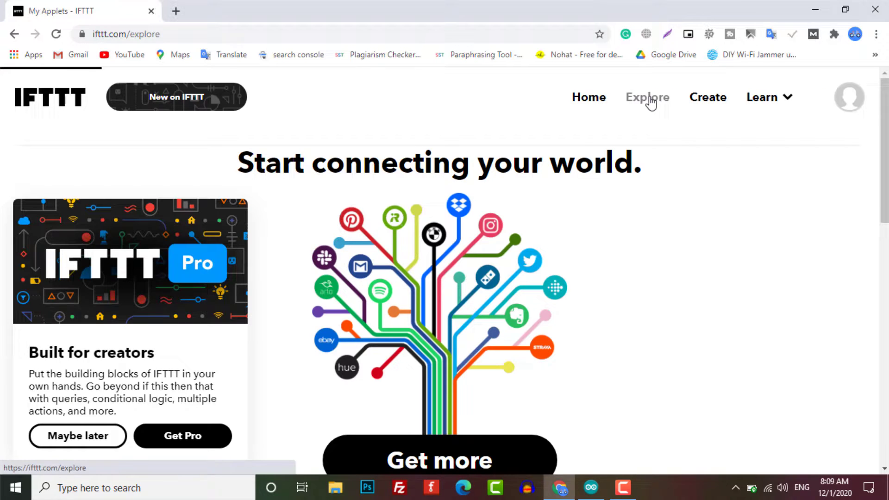
left_click(647, 97)
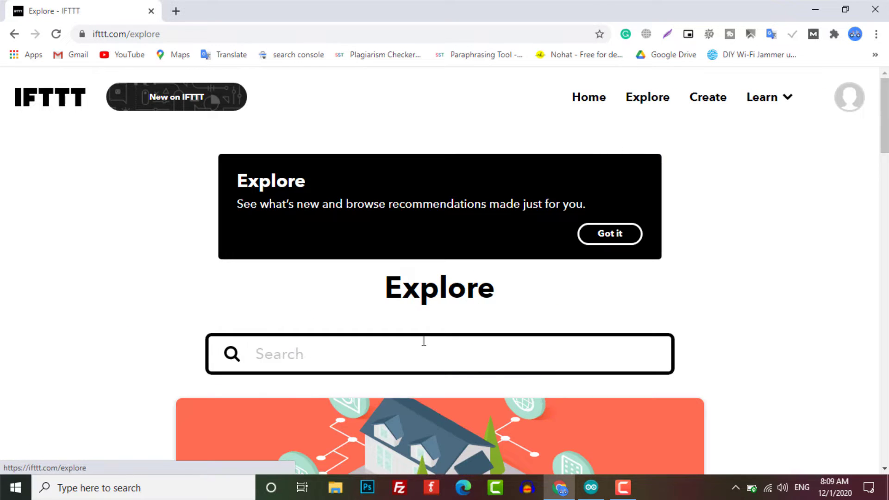
type("W")
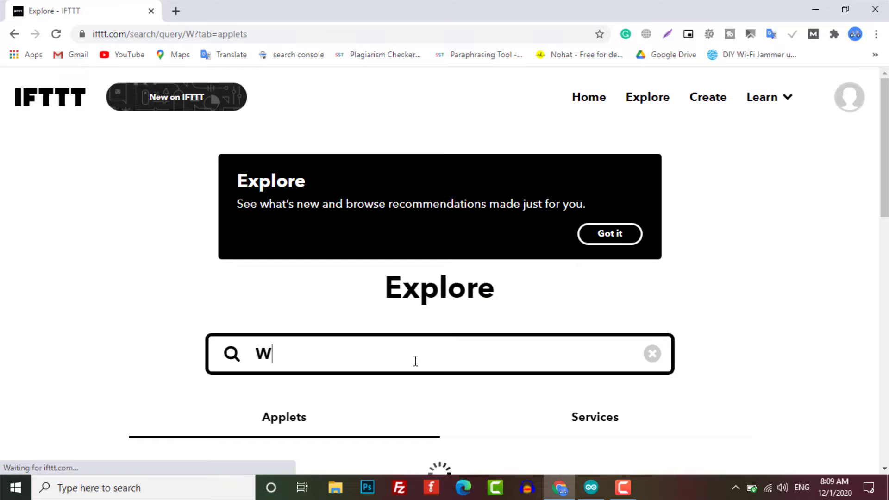
type("ebhooks")
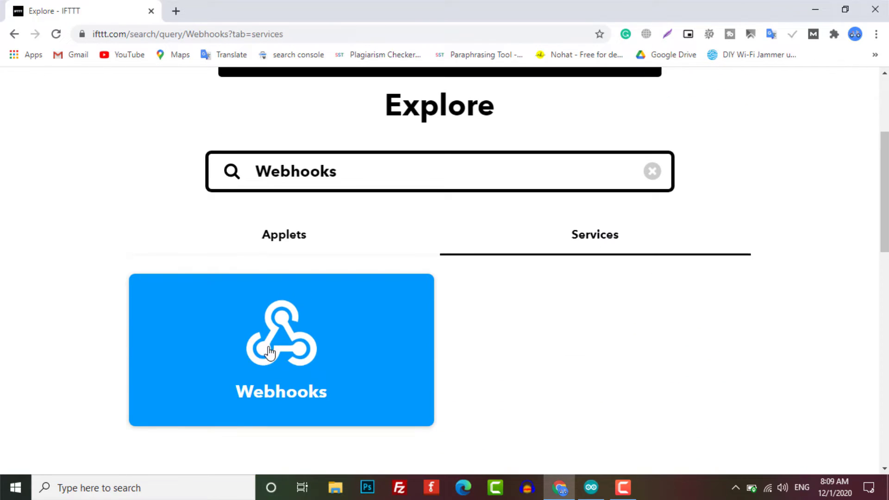
left_click(280, 350)
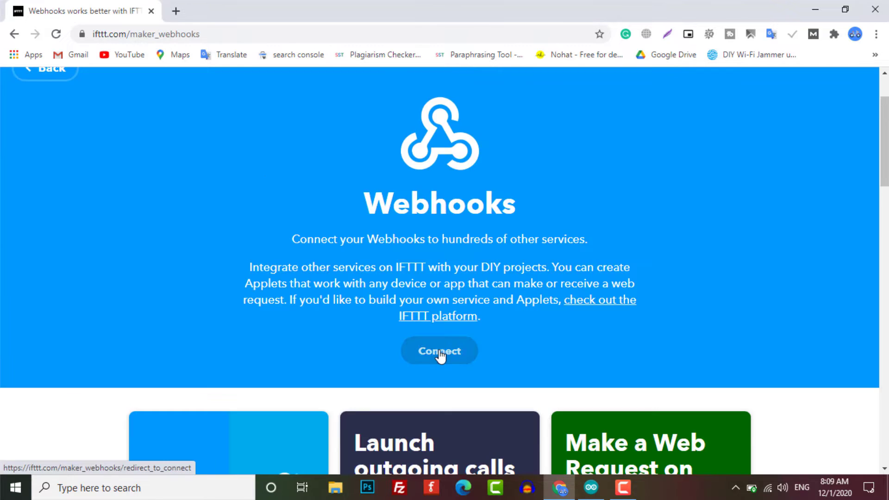
left_click(439, 350)
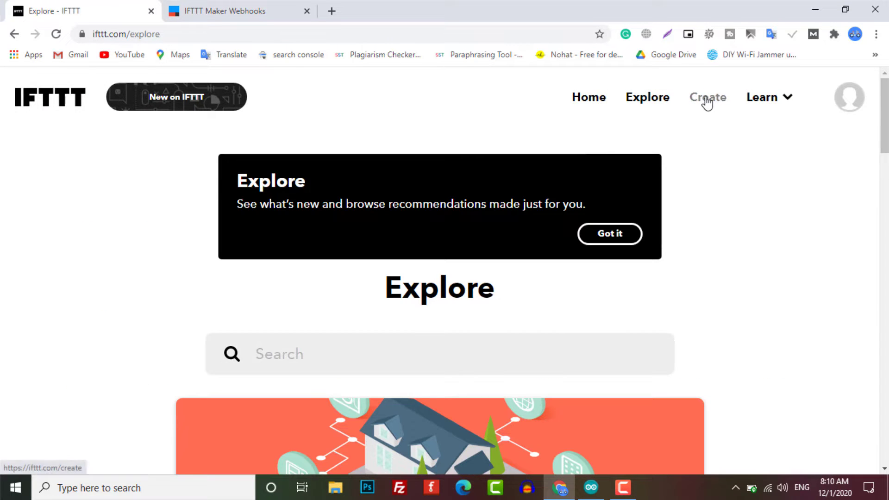
Step: Start a new applet and choose Webhooks as the If This trigger service
left_click(707, 98)
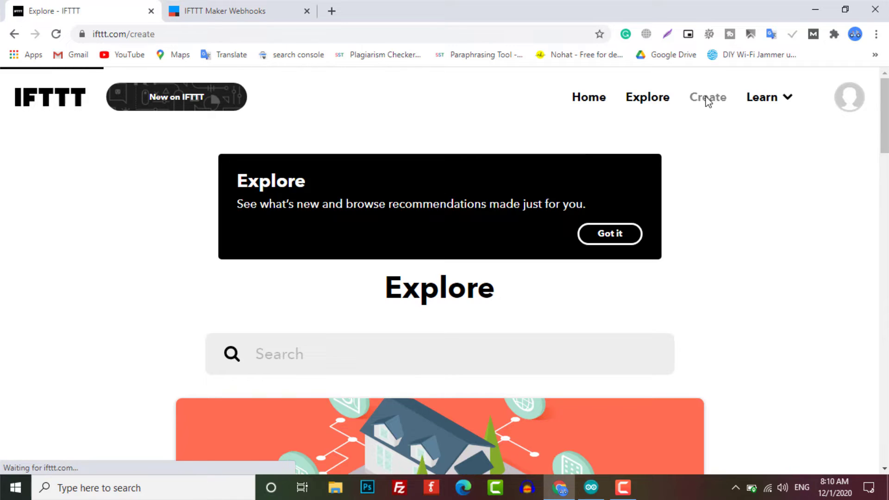
left_click(707, 97)
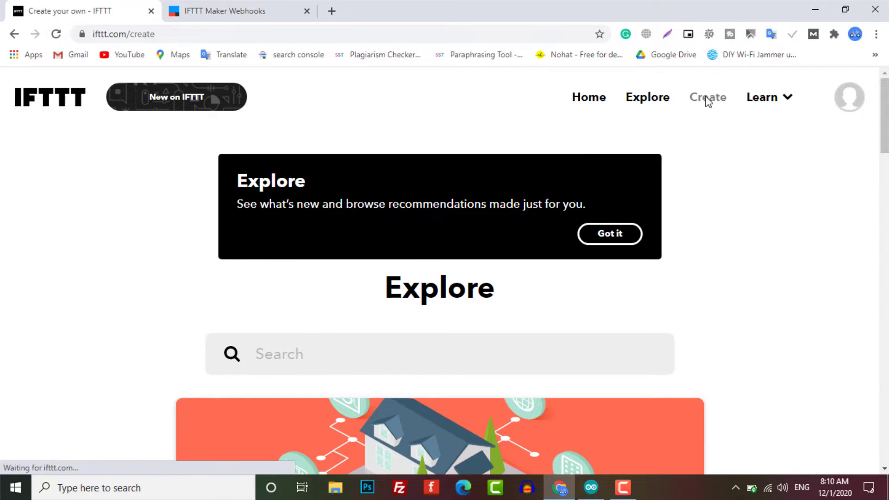
left_click(707, 97)
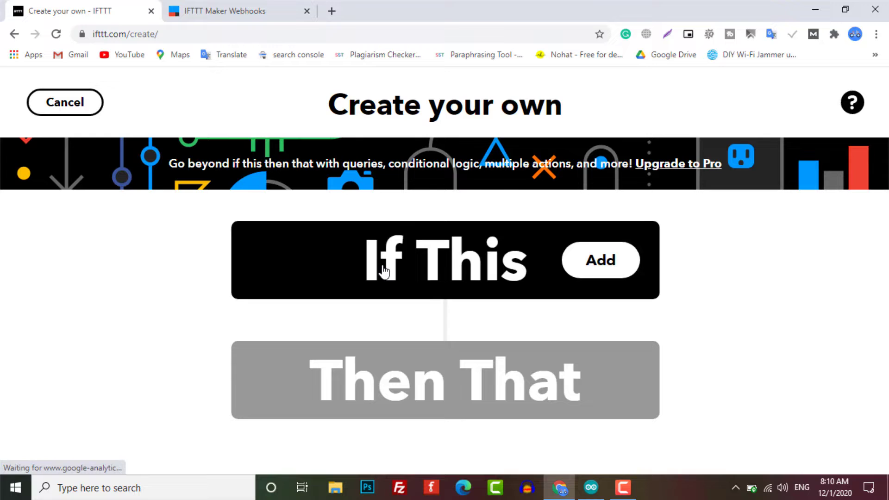
left_click(599, 261)
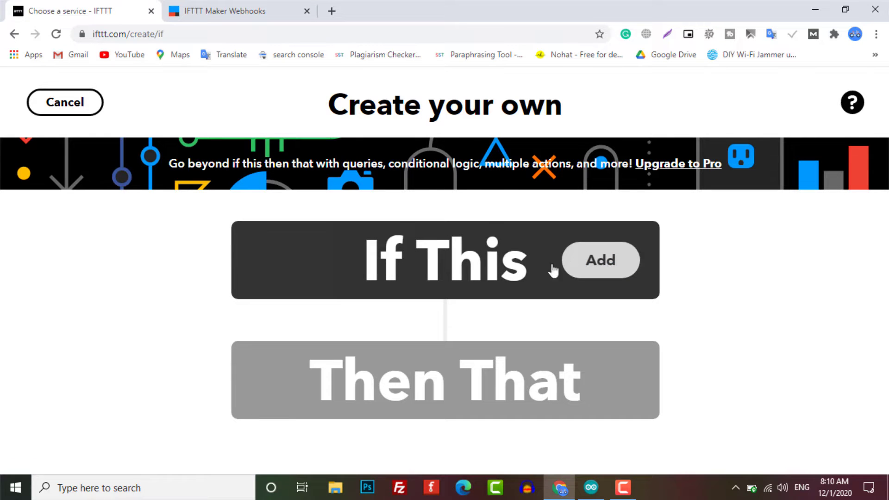
left_click(599, 260)
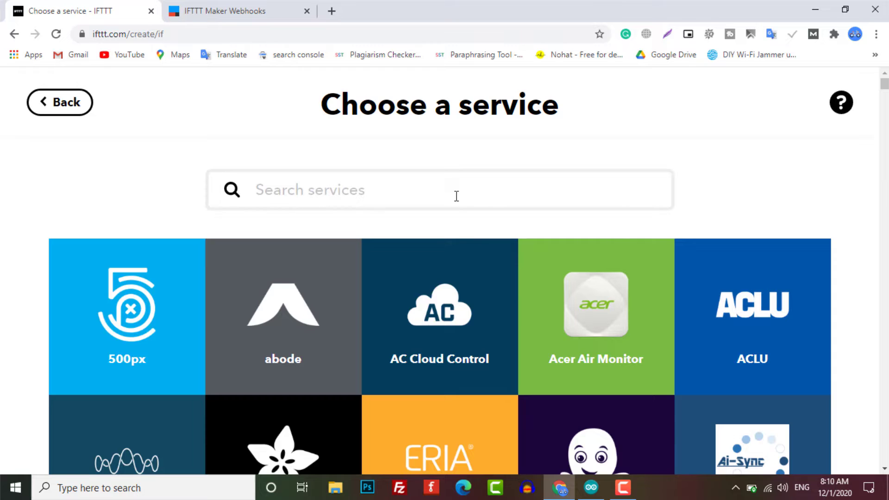
type("webh")
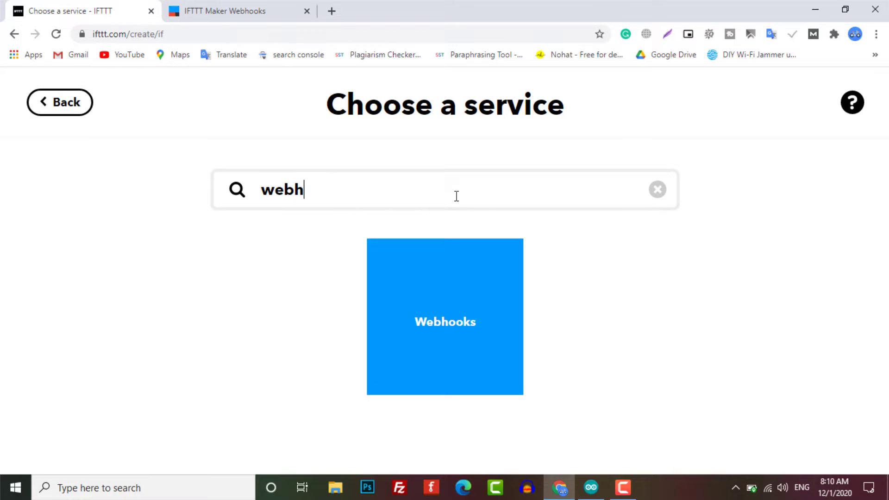
left_click(445, 317)
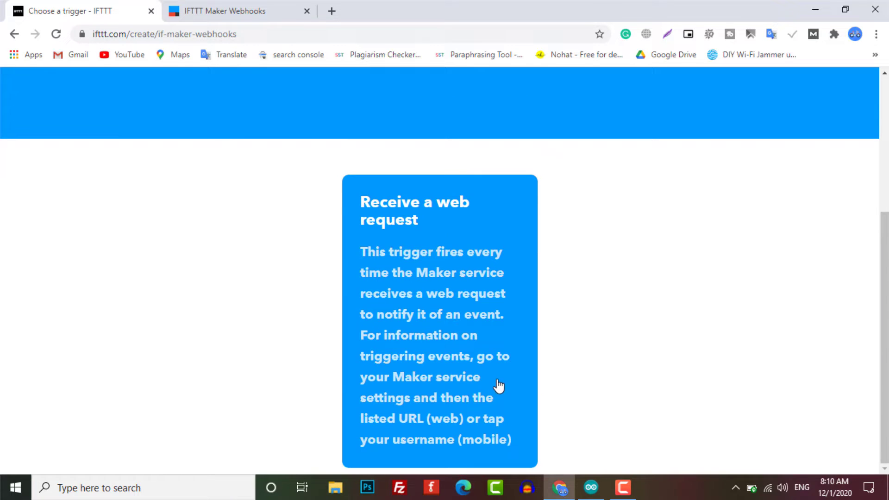
Step: Choose the Receive a web request trigger with event name Fall_Detected
left_click(439, 321)
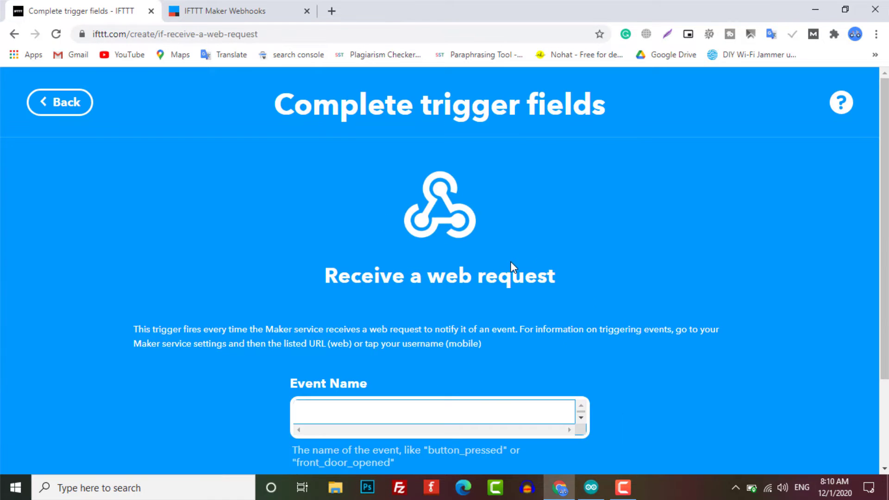
left_click(436, 413)
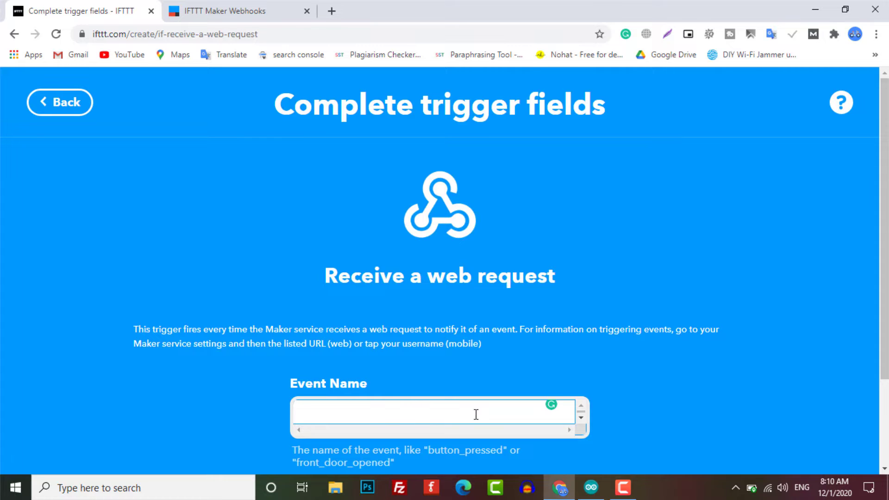
type("Fall_Detected")
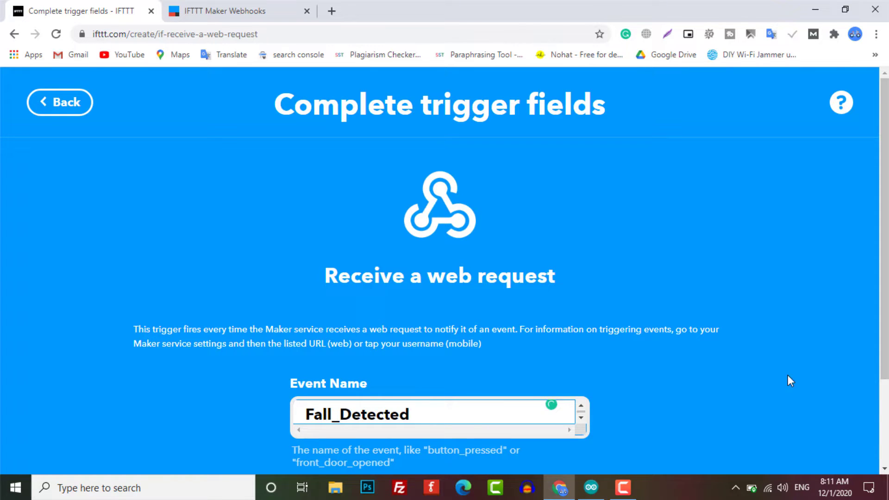
scroll("down", 3)
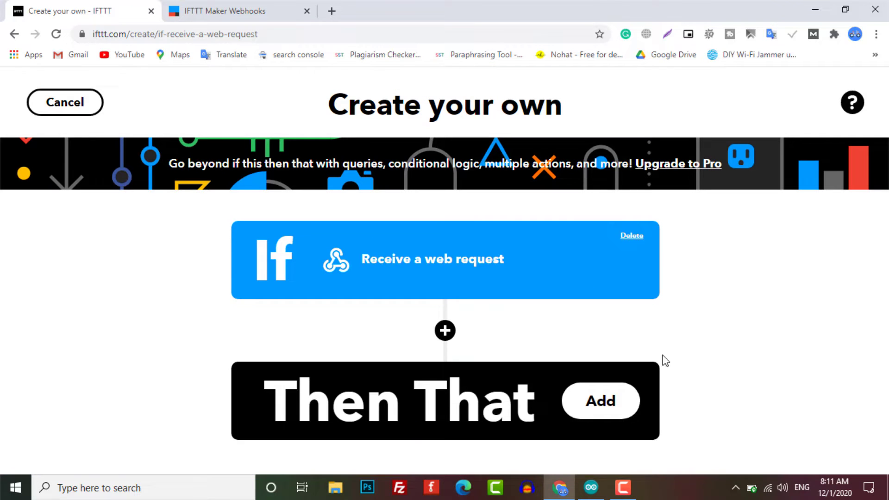
Step: Choose Android SMS as the Then That action service
left_click(599, 401)
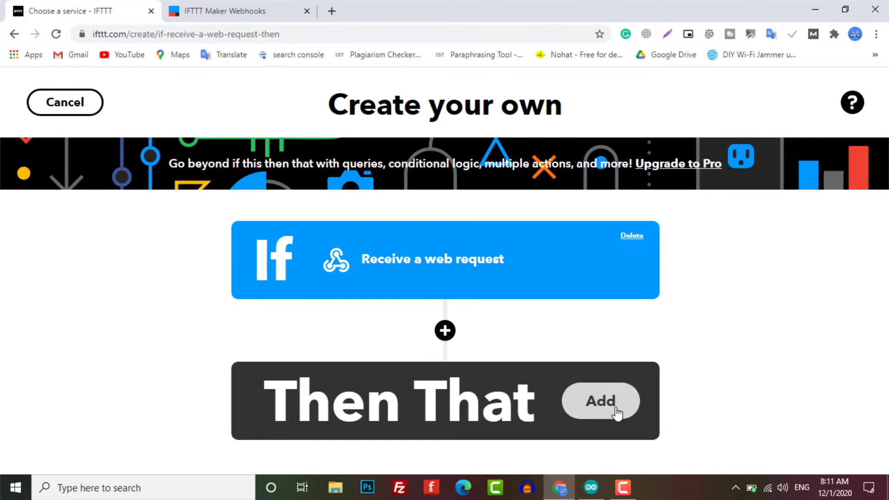
left_click(599, 401)
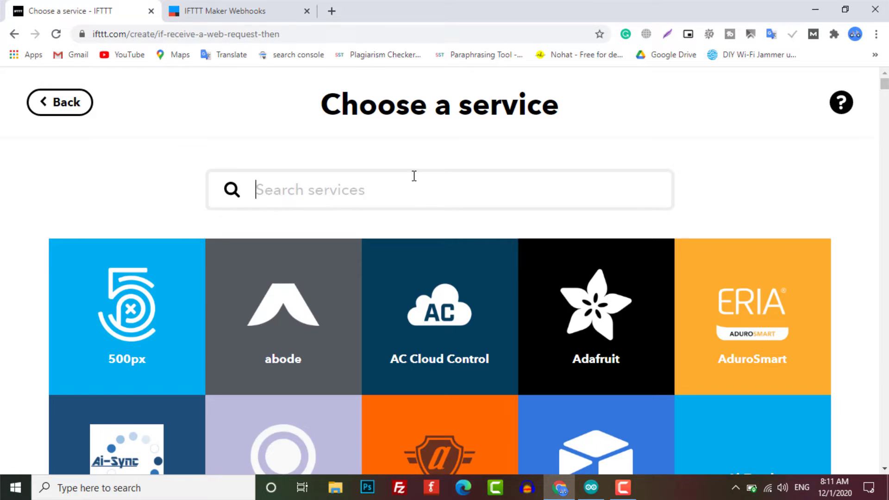
type("A")
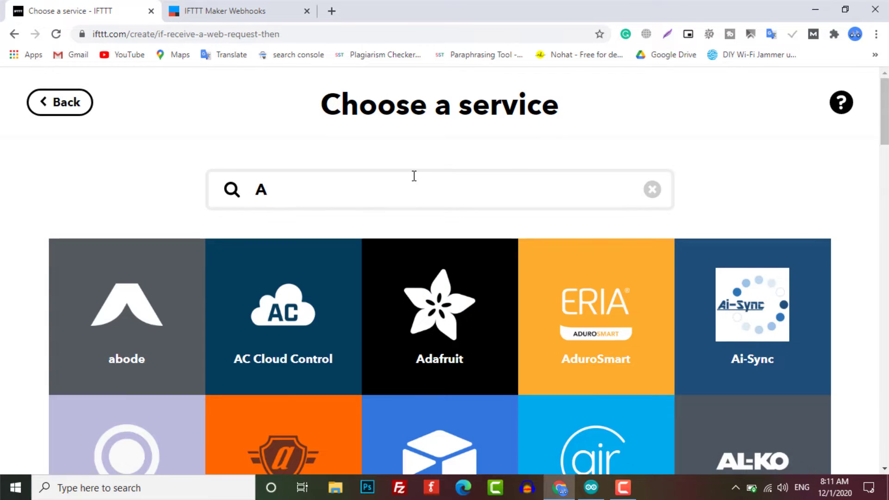
type("ndroi")
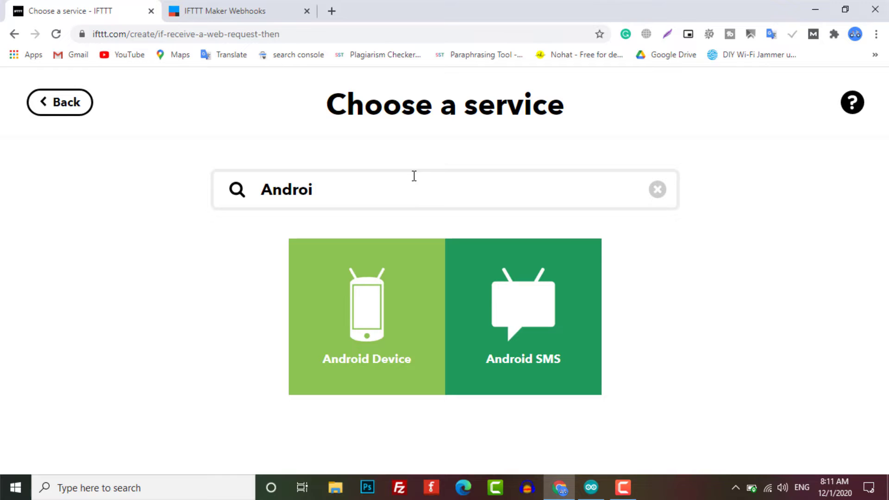
left_click(522, 316)
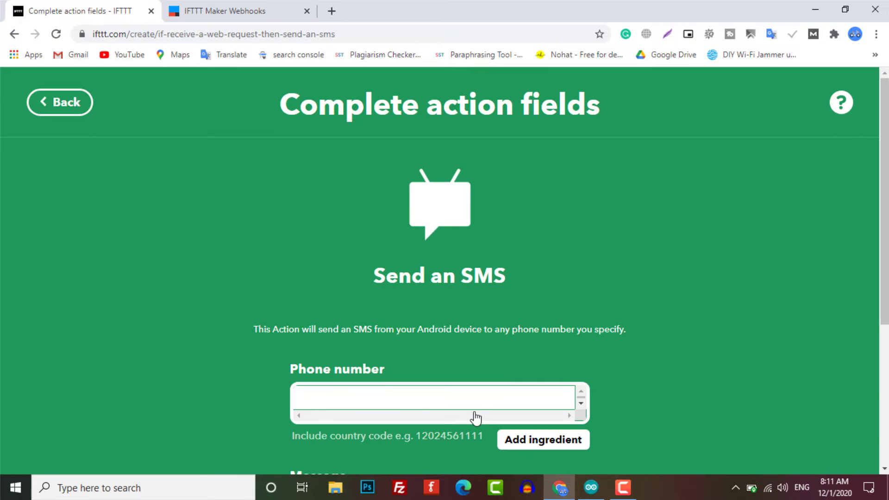
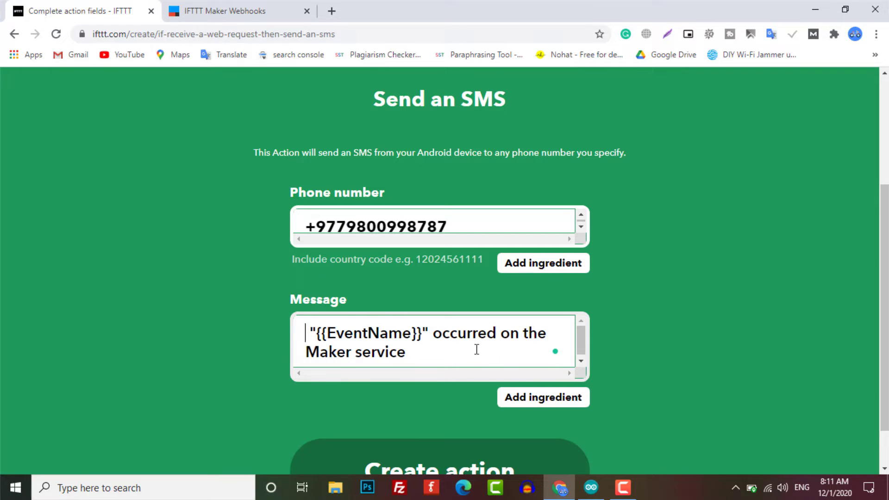
Step: Enter the phone number and message 'Take action immediately', then create the Send an SMS action
type("T")
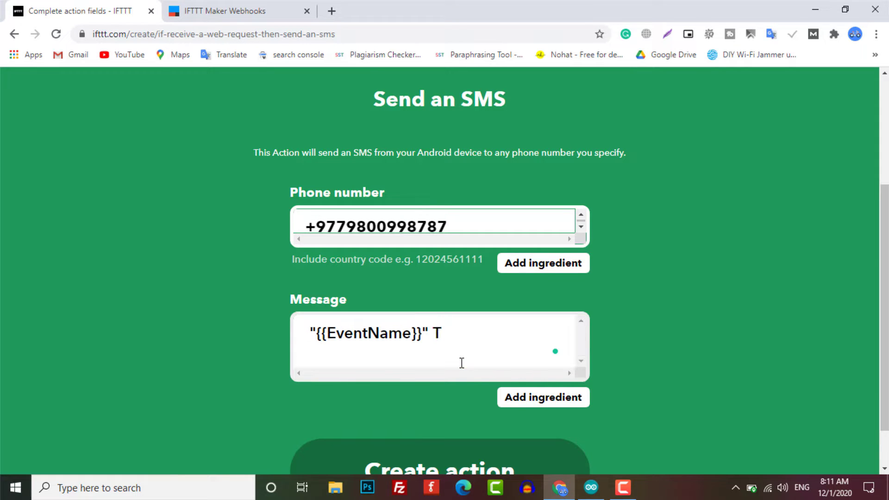
type("ake action")
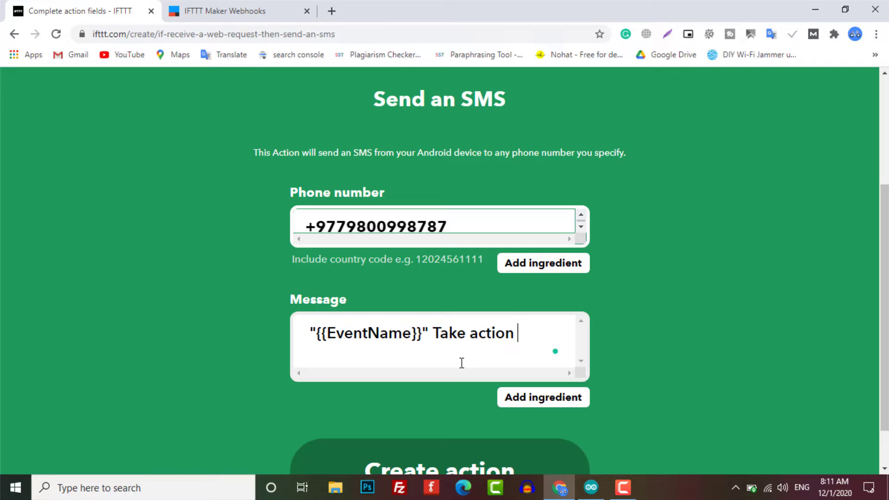
type("immediat")
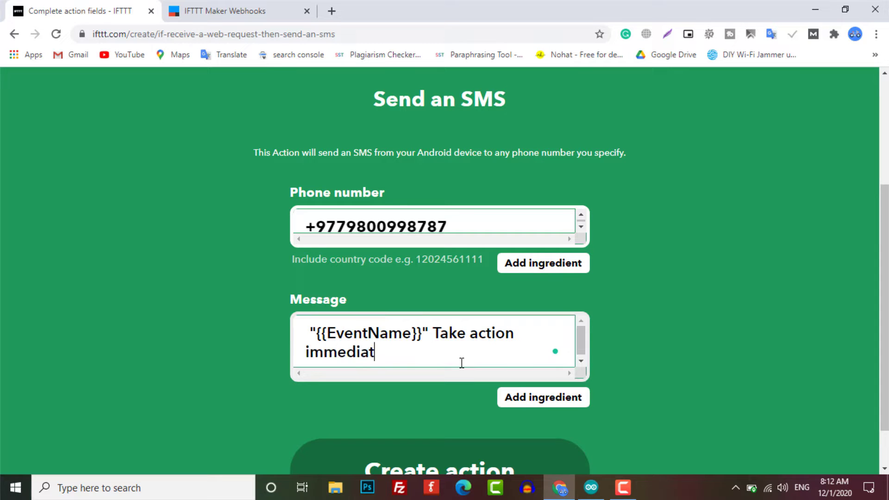
type("ely")
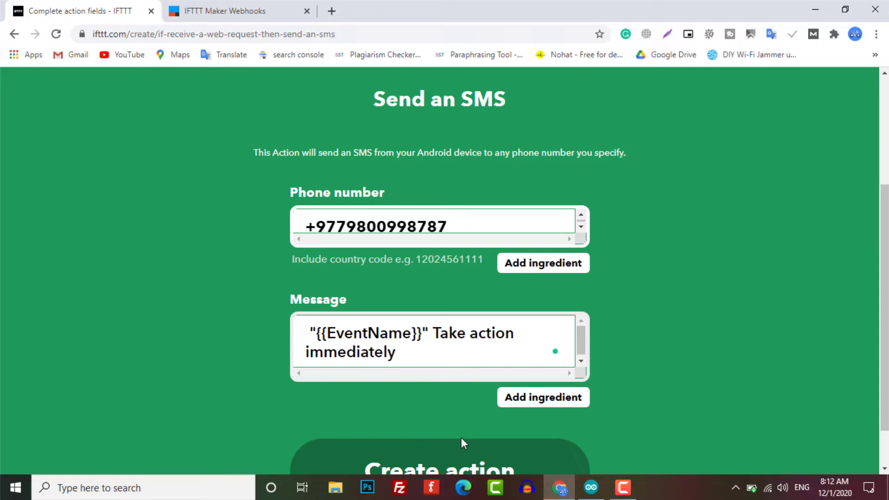
left_click(440, 460)
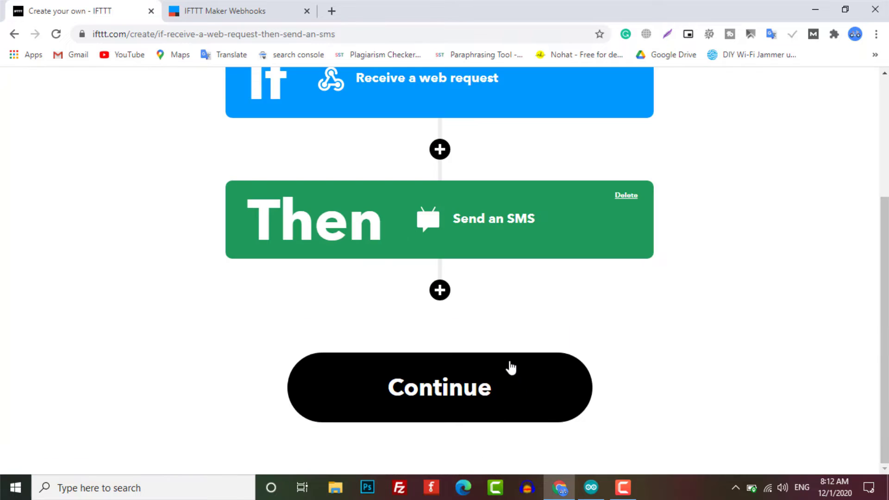
Step: Review and finish the Fall_Detected SMS applet, then return to the Arduino fall-detection sketch
left_click(439, 387)
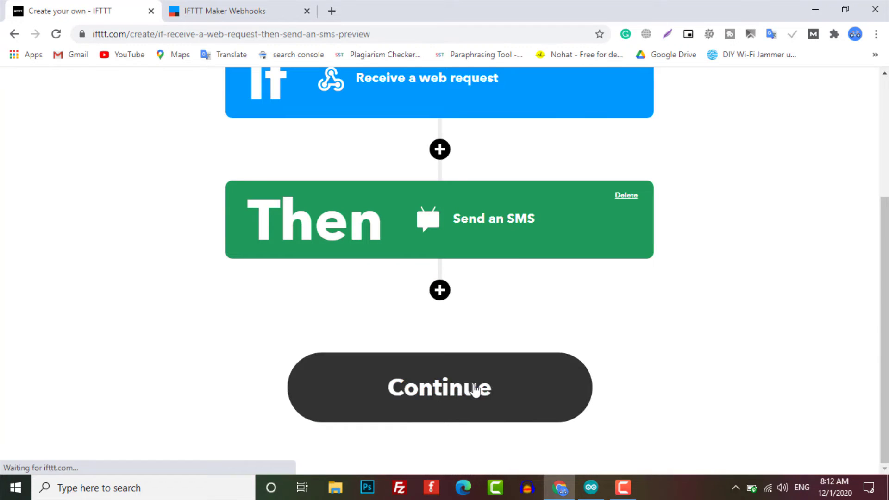
left_click(439, 388)
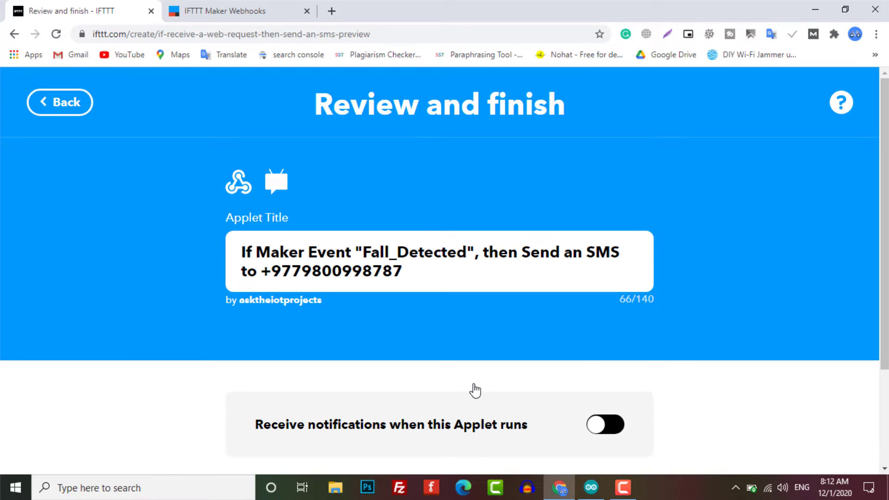
scroll("down", 3)
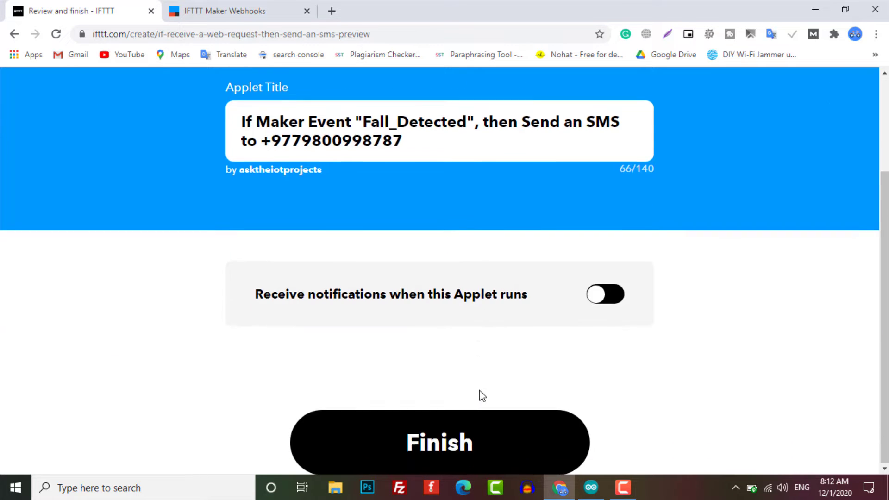
left_click(439, 442)
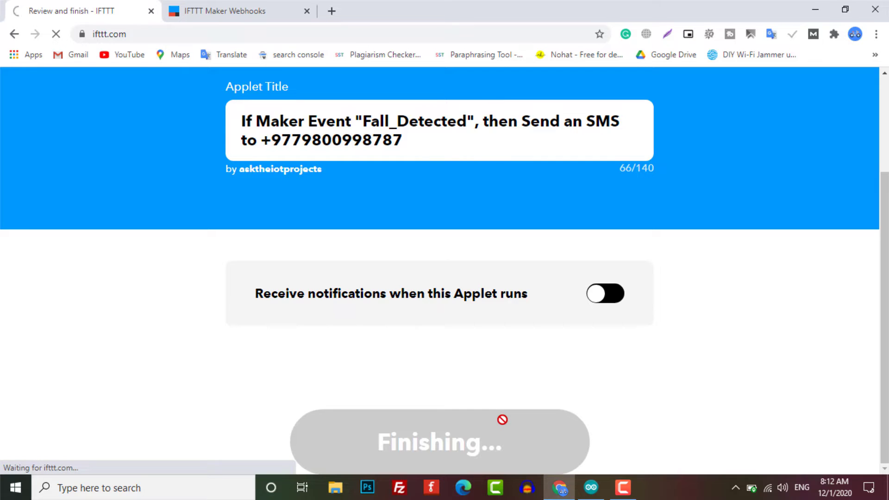
left_click(590, 489)
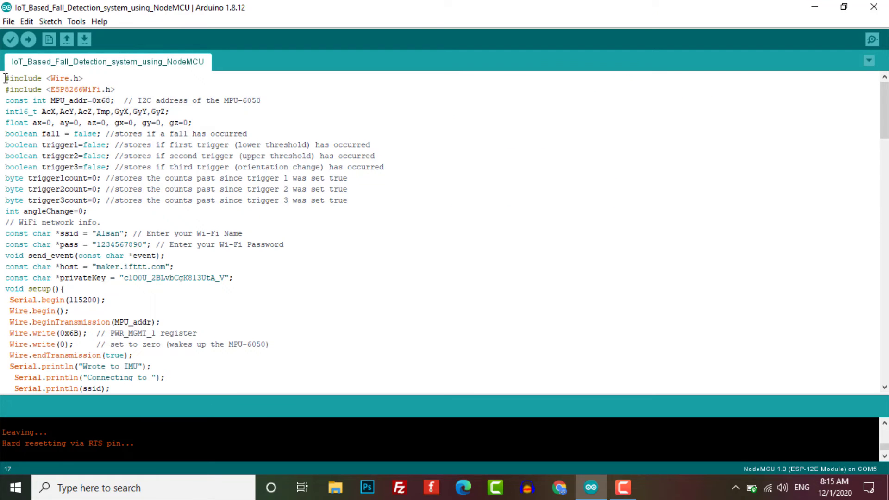
left_click_drag(5, 78, 113, 89)
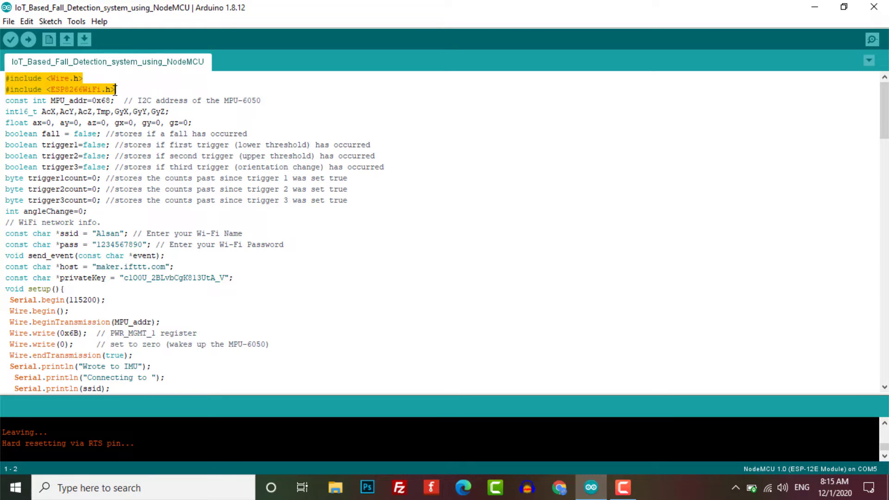
mouse_move(5, 238)
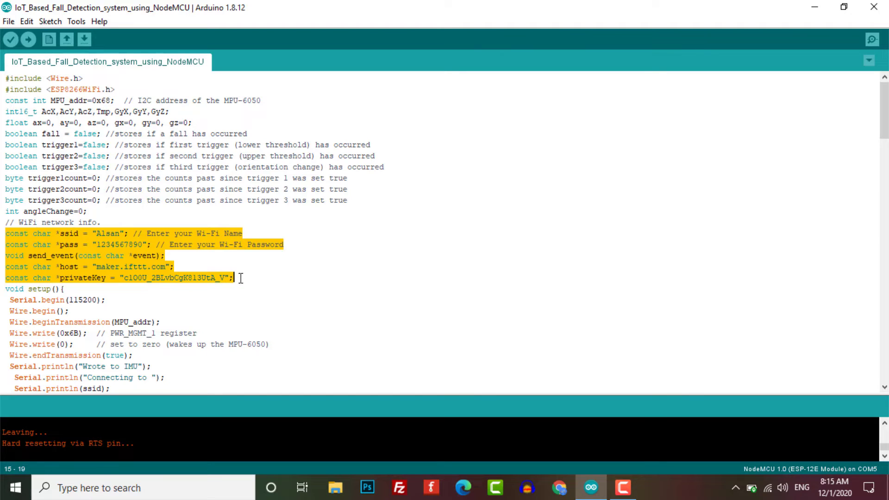
mouse_move(63, 304)
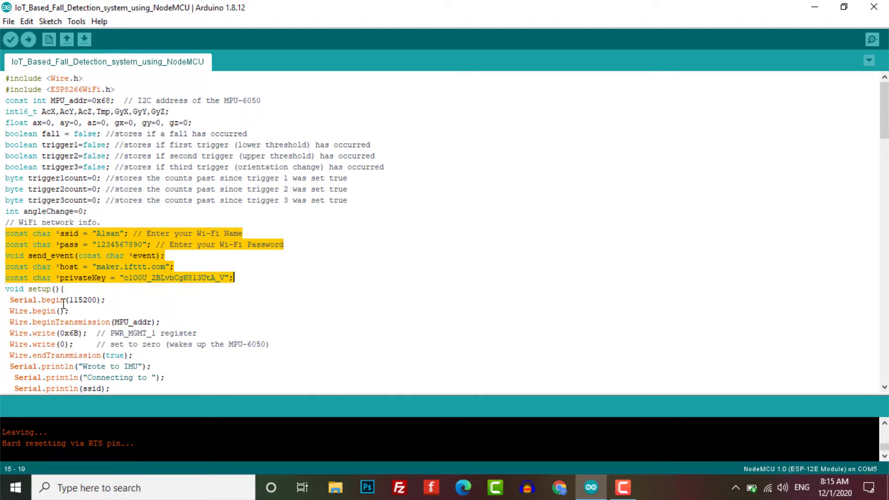
left_click(22, 300)
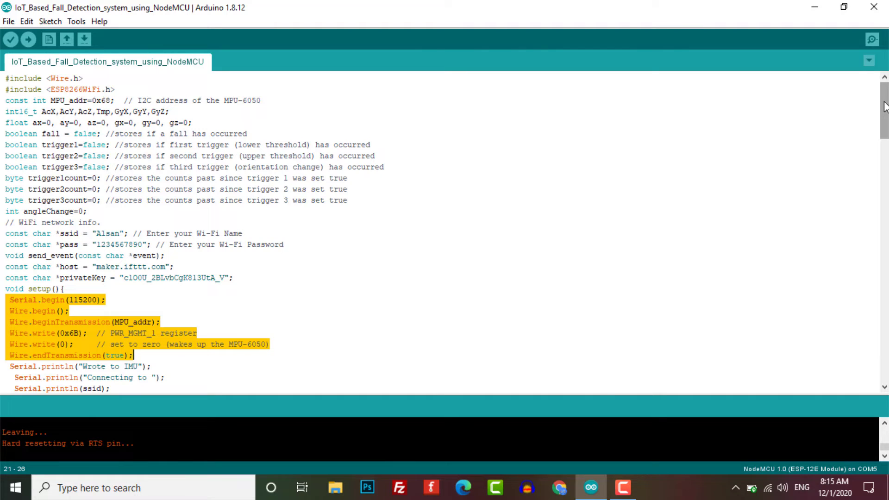
scroll("down", 3)
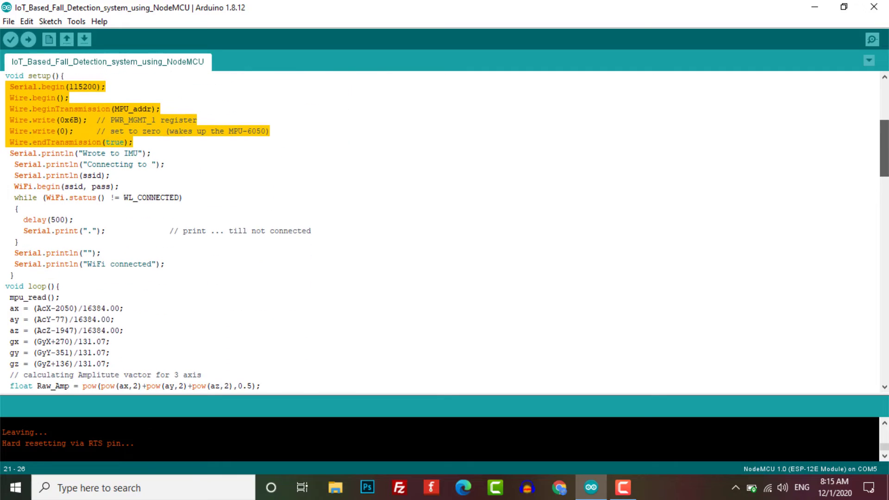
scroll("down", 3)
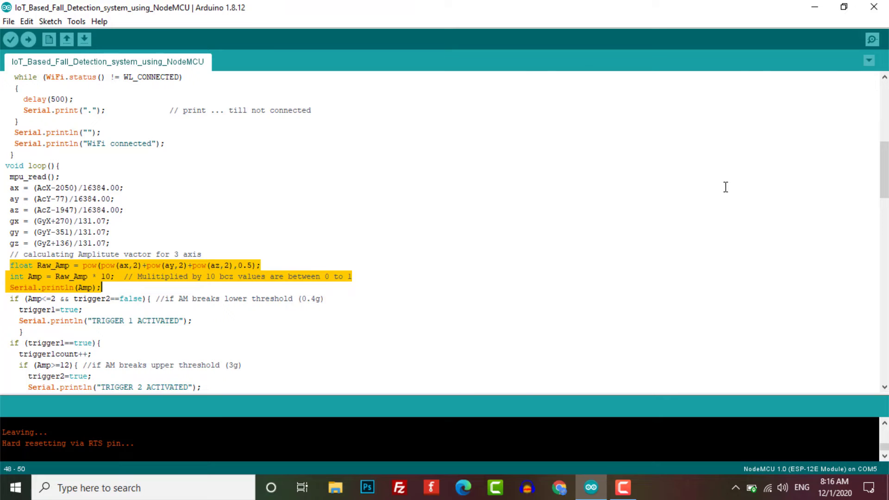
scroll("down", 3)
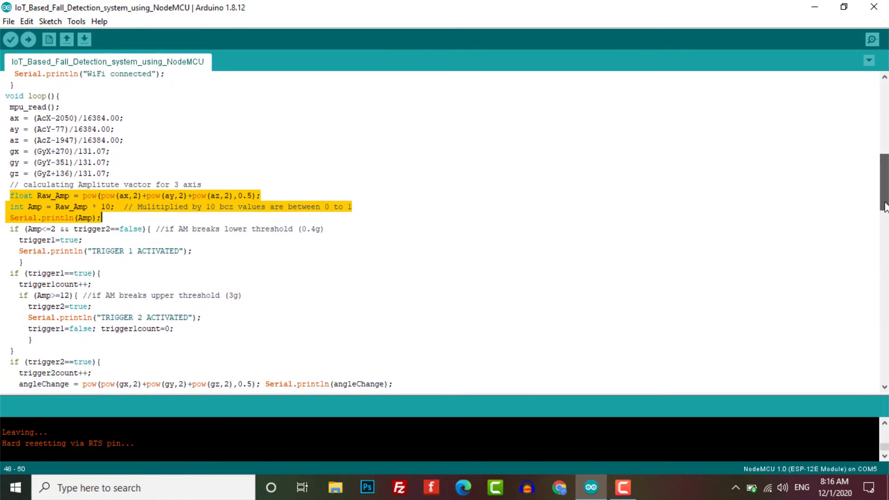
scroll("down", 3)
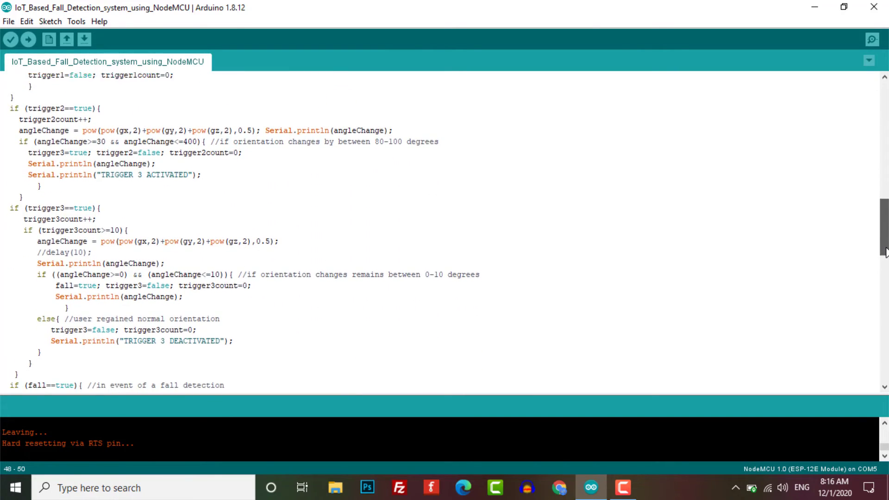
scroll("down", 3)
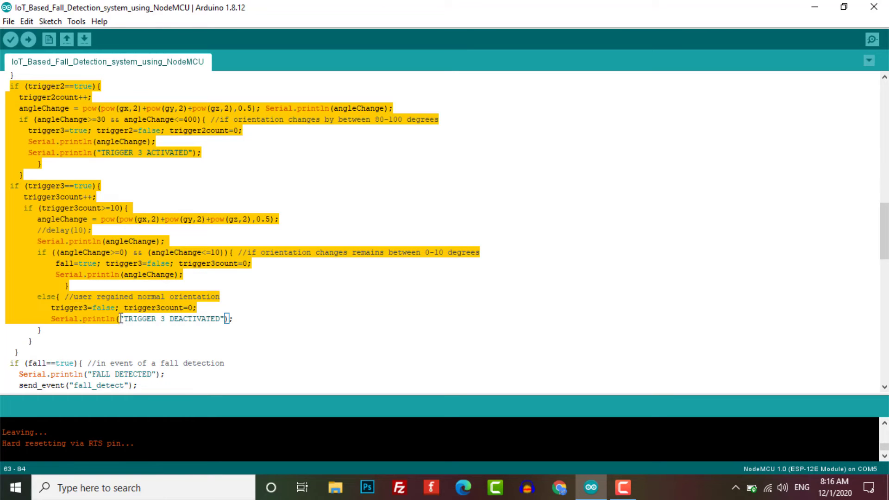
scroll("down", 3)
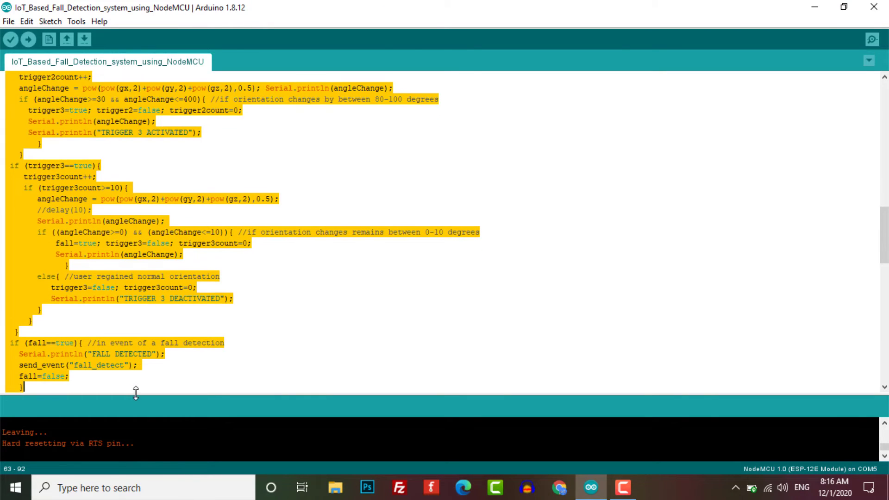
scroll("down", 3)
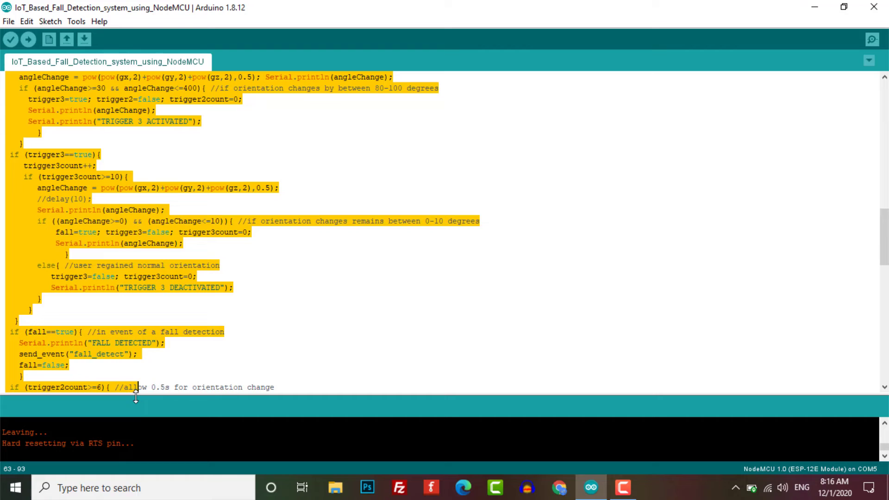
scroll("down", 3)
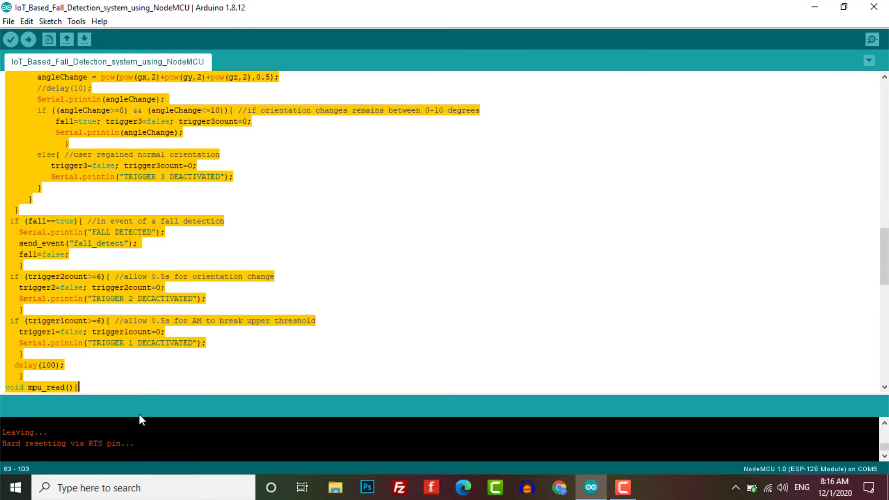
scroll("down", 3)
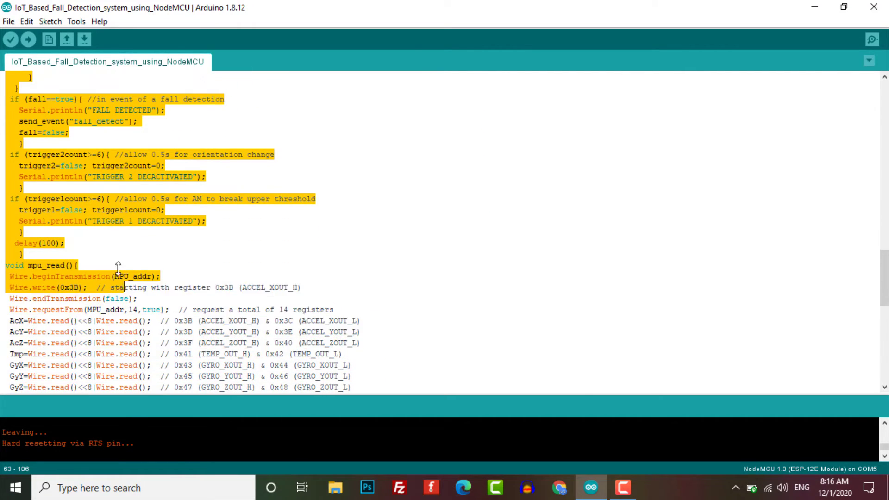
left_click(193, 231)
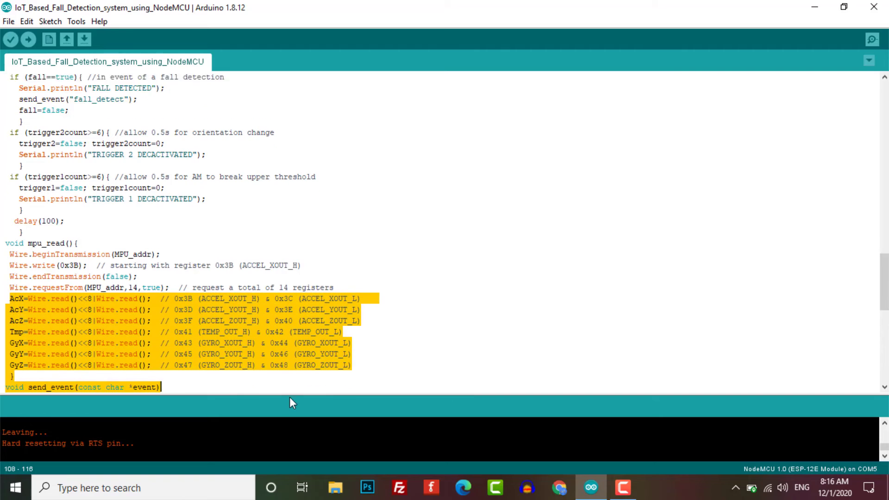
scroll("down", 3)
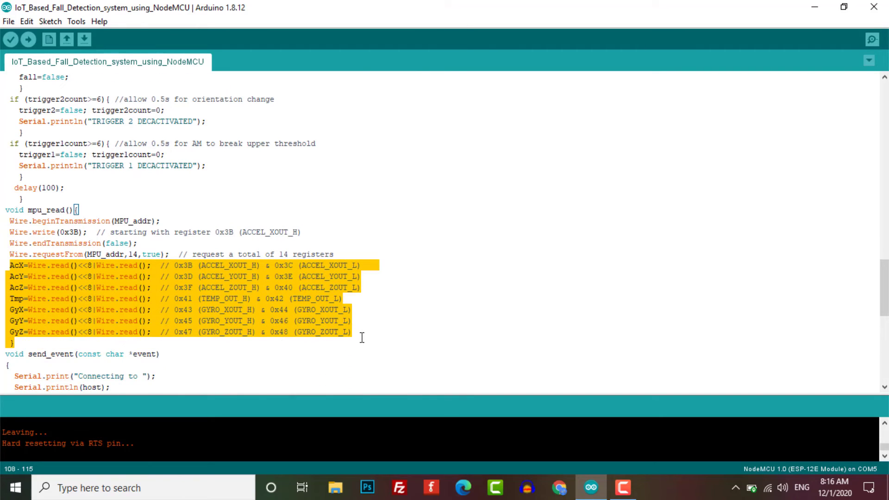
scroll("down", 3)
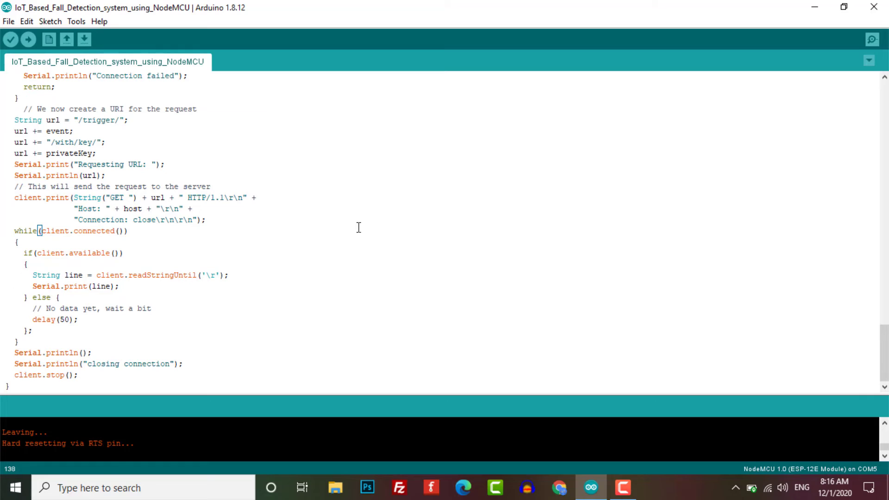
scroll("up", 3)
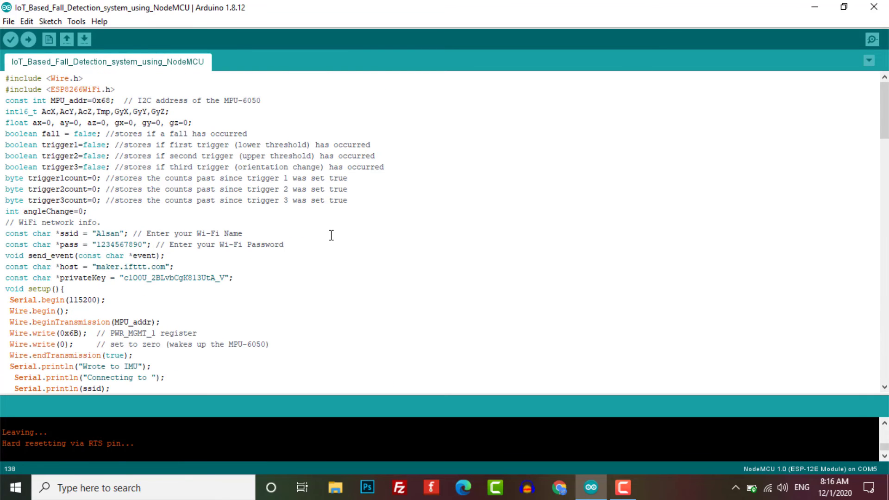
left_click(75, 21)
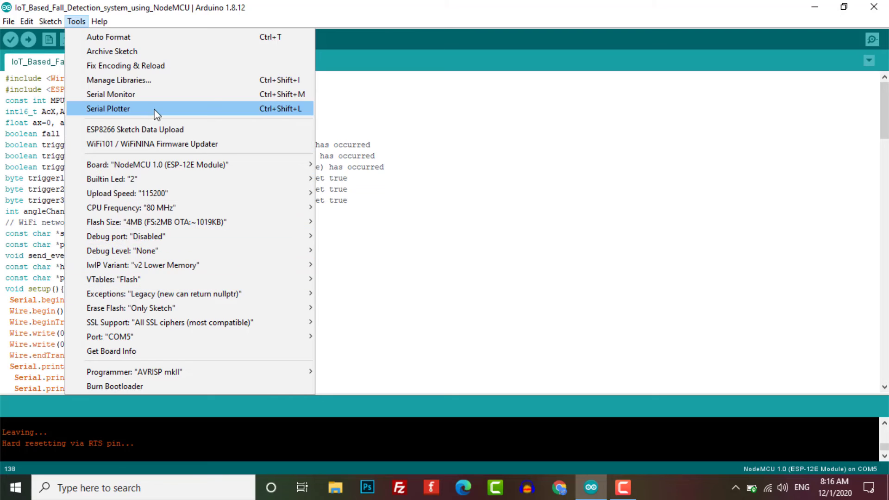
mouse_move(165, 279)
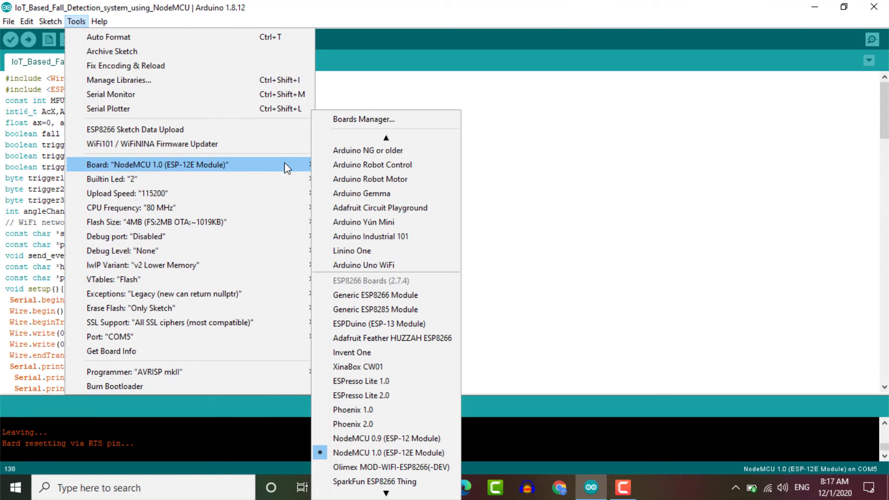
mouse_move(196, 162)
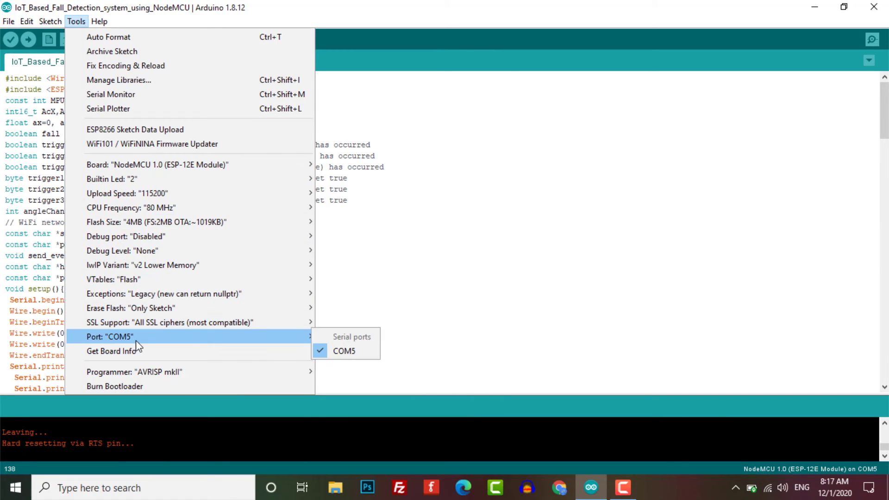
mouse_move(158, 222)
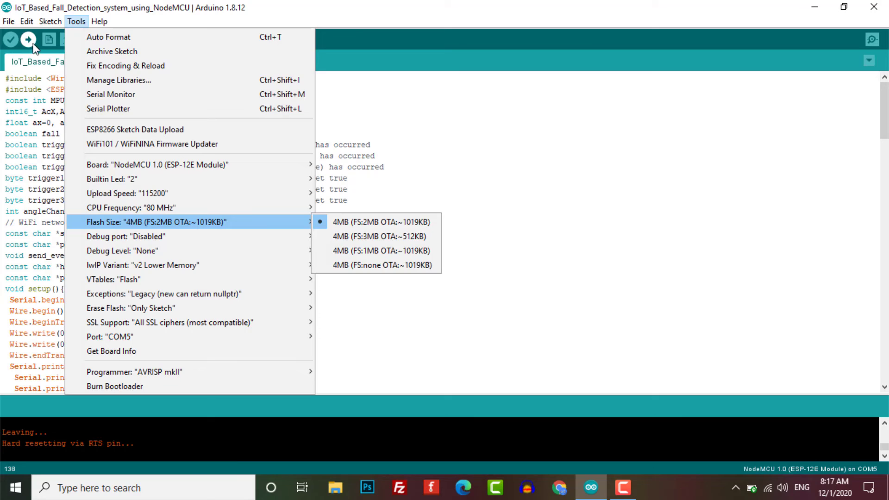
Step: Upload the fall-detection sketch to the NodeMCU 1.0 board on COM5
left_click(28, 39)
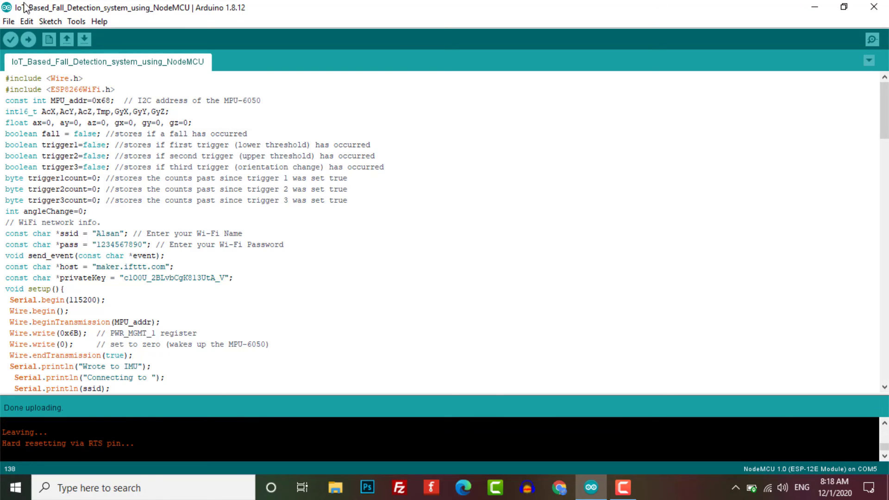
Step: Show the COM5 Serial Monitor at 115200 baud printing the board's Wi-Fi connection dots
left_click(872, 40)
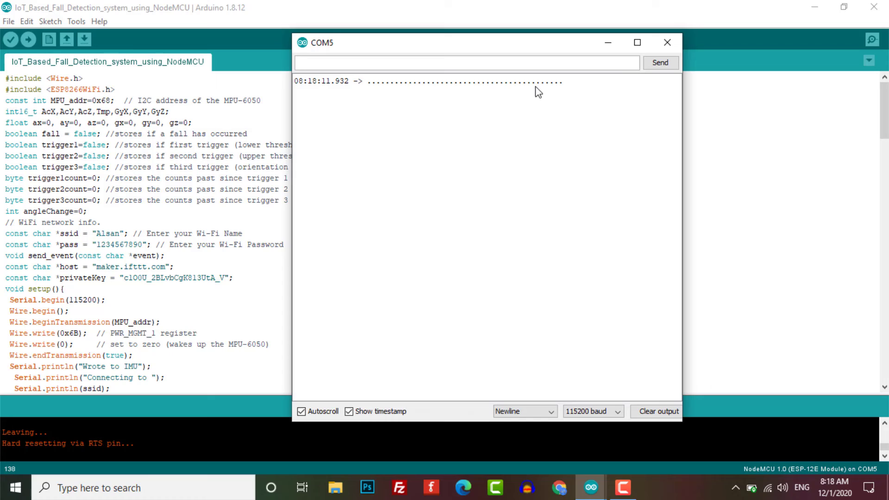
mouse_move(529, 97)
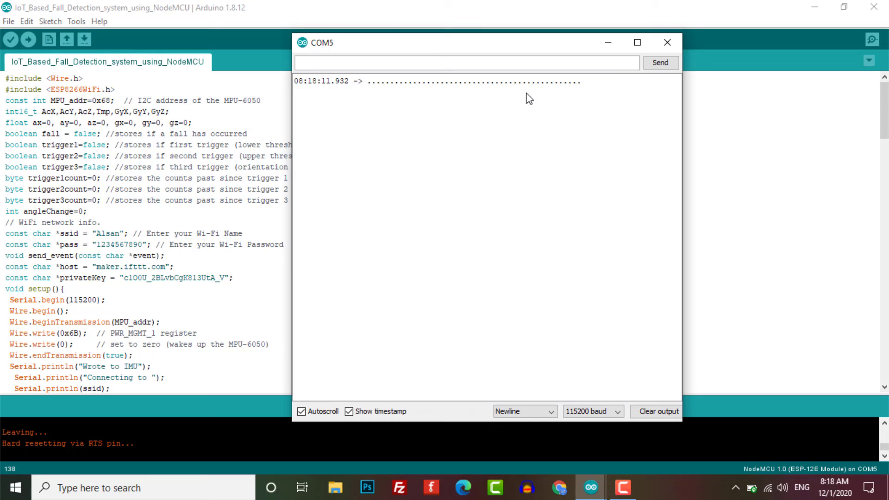